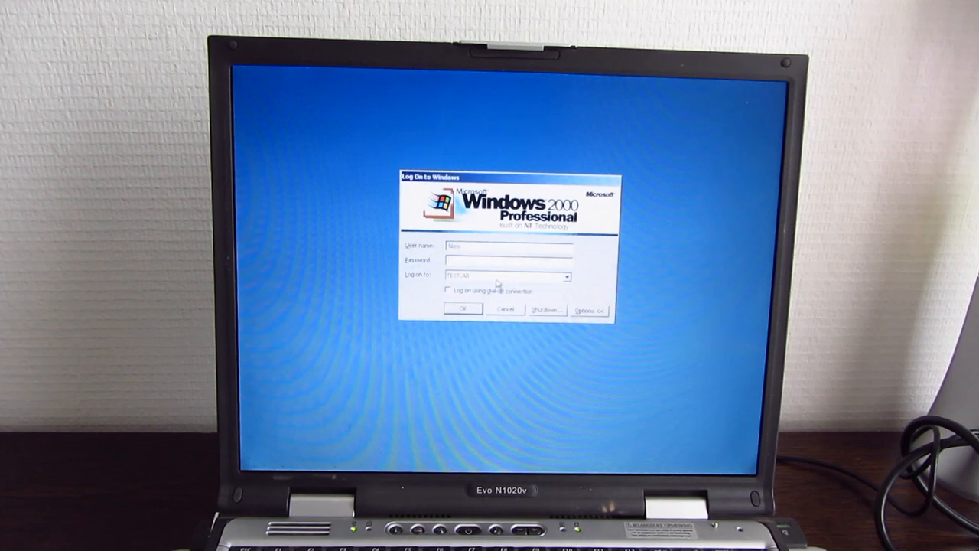
# Step: Choose the logon location in the Log On to Windows dialog to reach the desktop
pyautogui.click(566, 277)
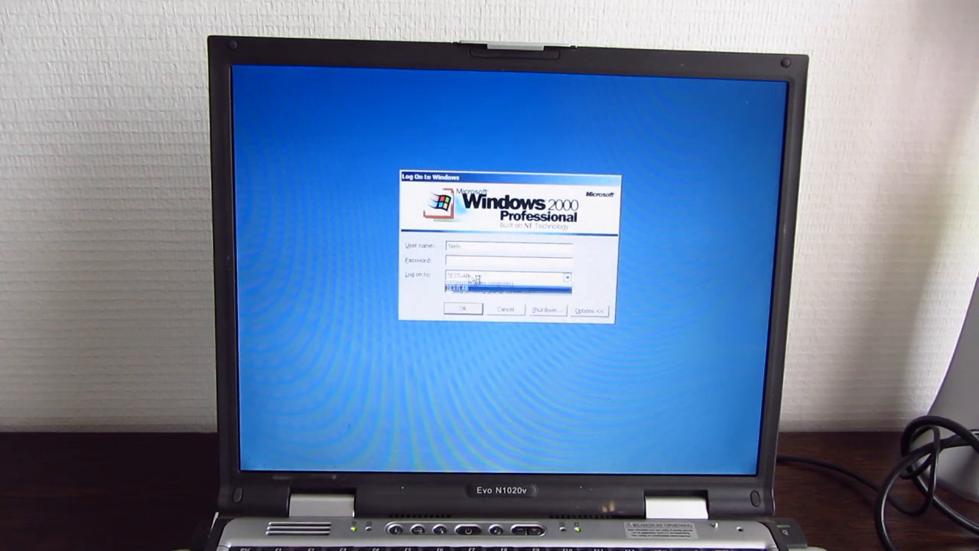
pyautogui.click(463, 309)
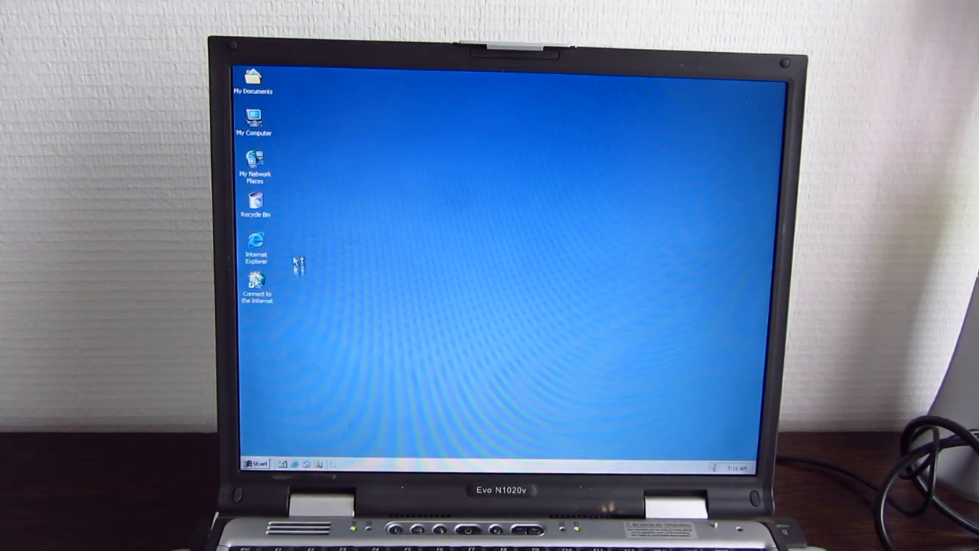
pyautogui.rightClick(254, 120)
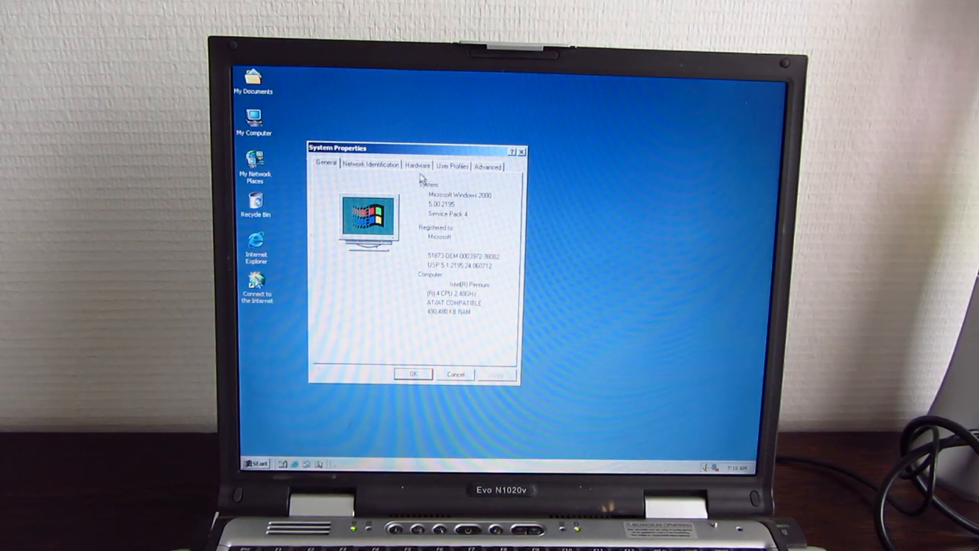
pyautogui.click(418, 165)
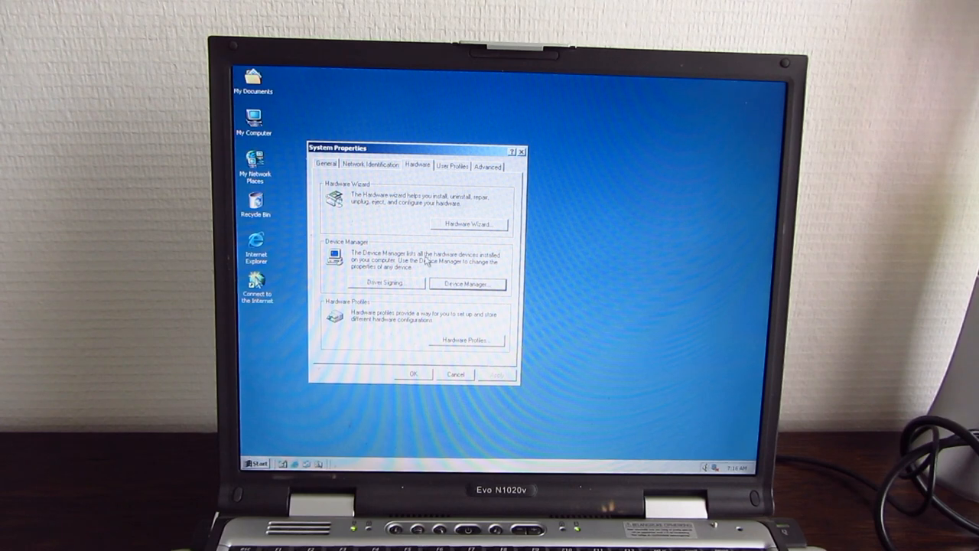
pyautogui.click(467, 283)
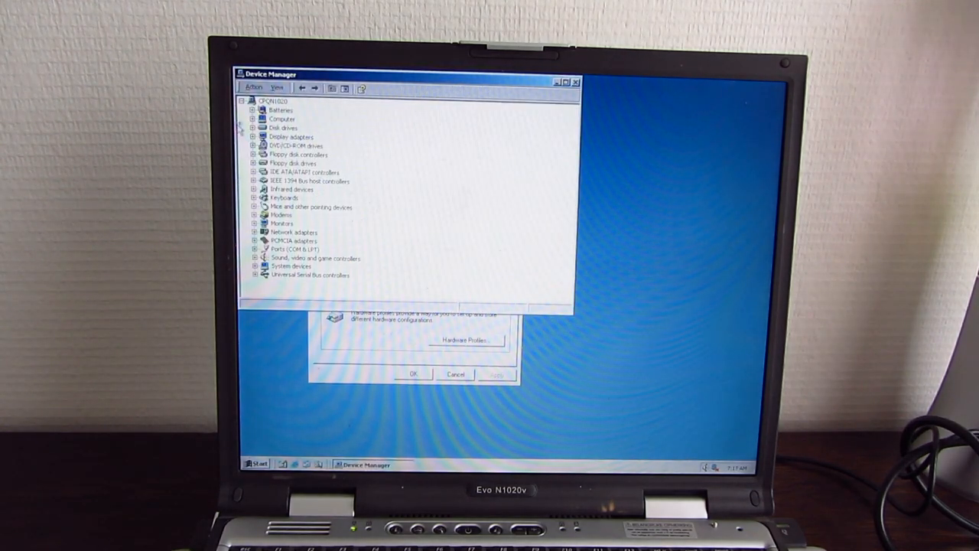
pyautogui.click(254, 138)
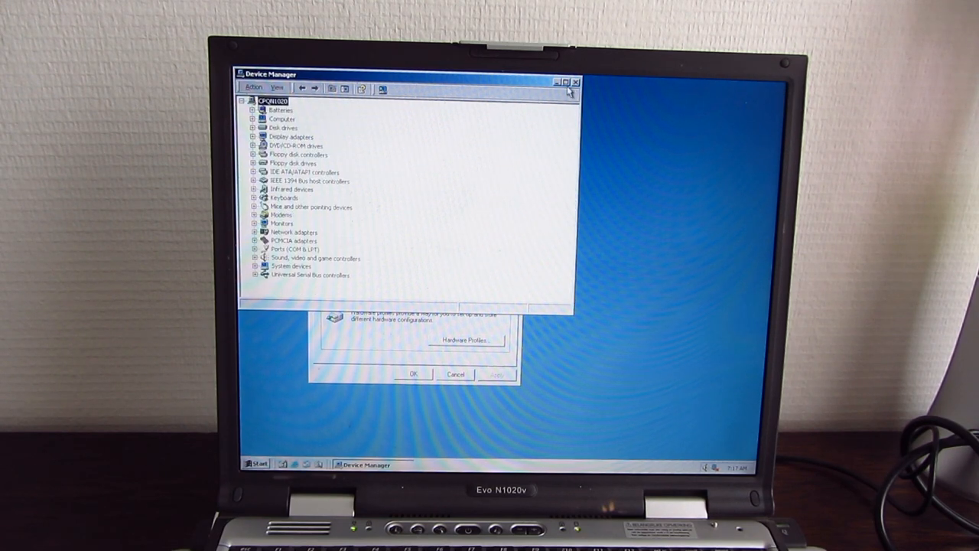
pyautogui.click(575, 83)
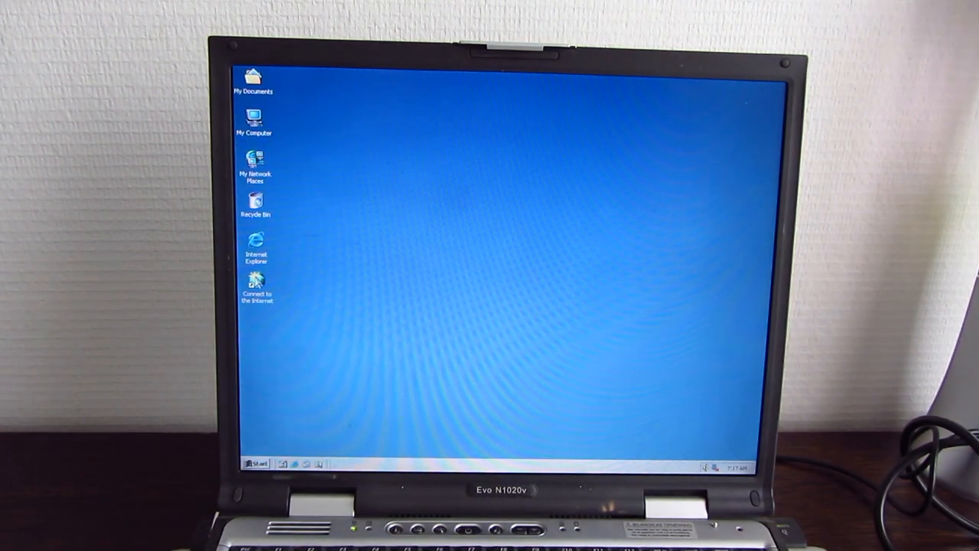
pyautogui.click(256, 462)
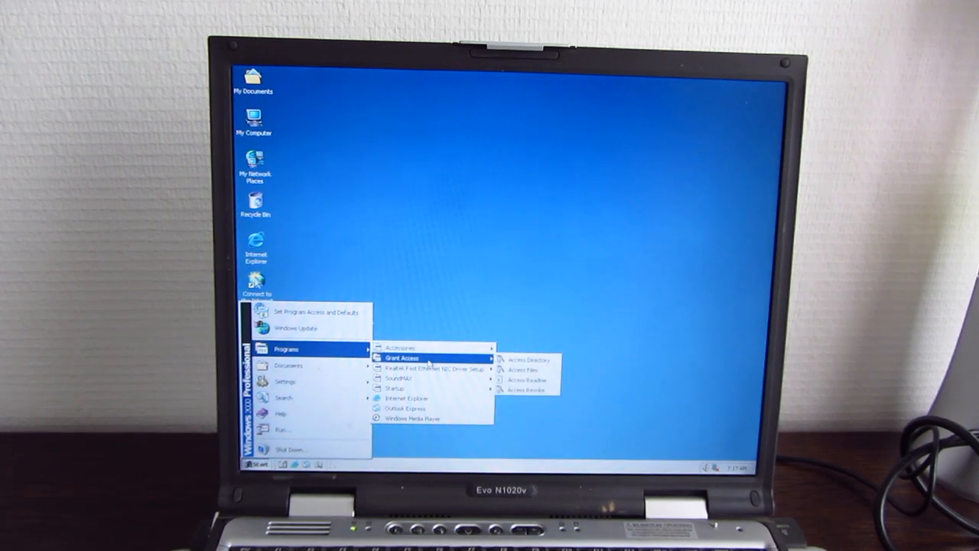
pyautogui.moveTo(392, 389)
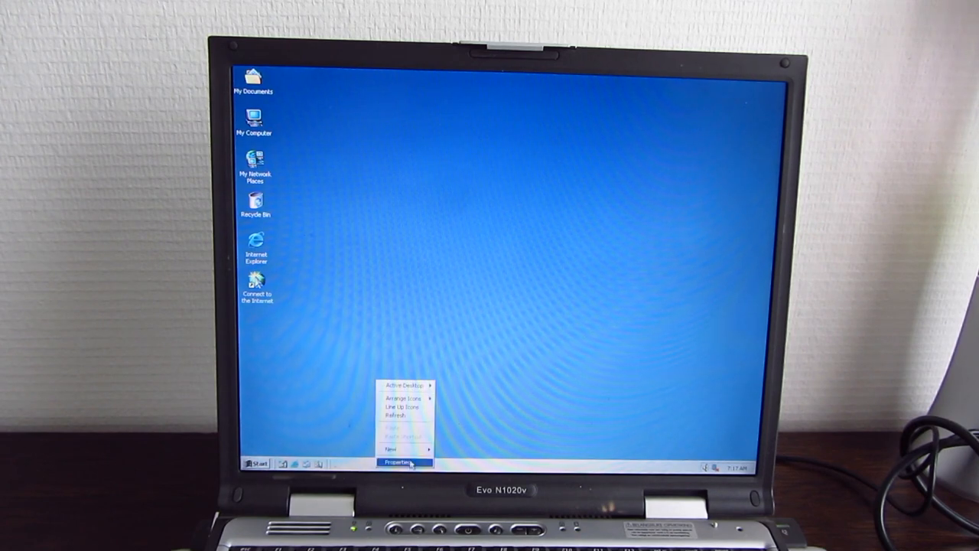
pyautogui.click(396, 462)
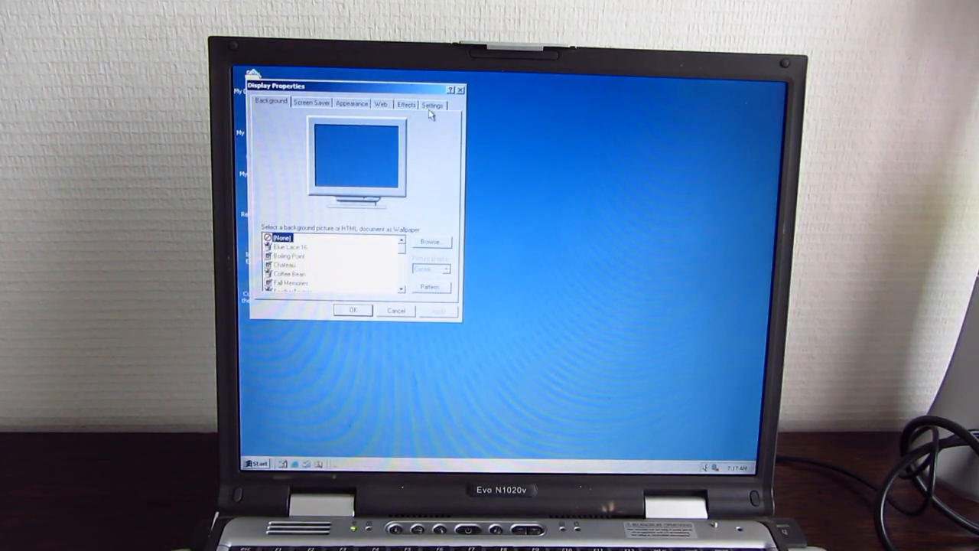
pyautogui.click(432, 104)
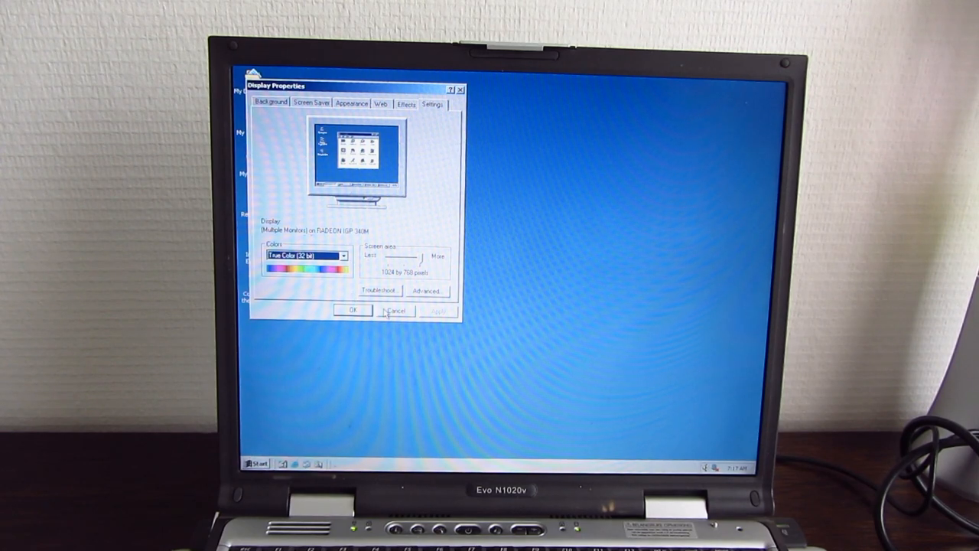
pyautogui.click(394, 311)
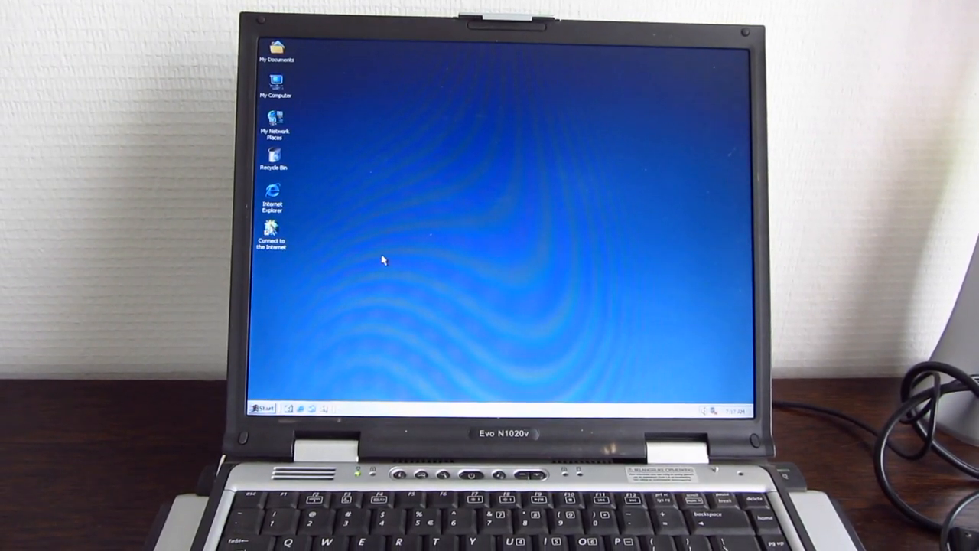
# Step: Shut down the computer from the Start menu, confirming the Shut down choice
pyautogui.click(263, 407)
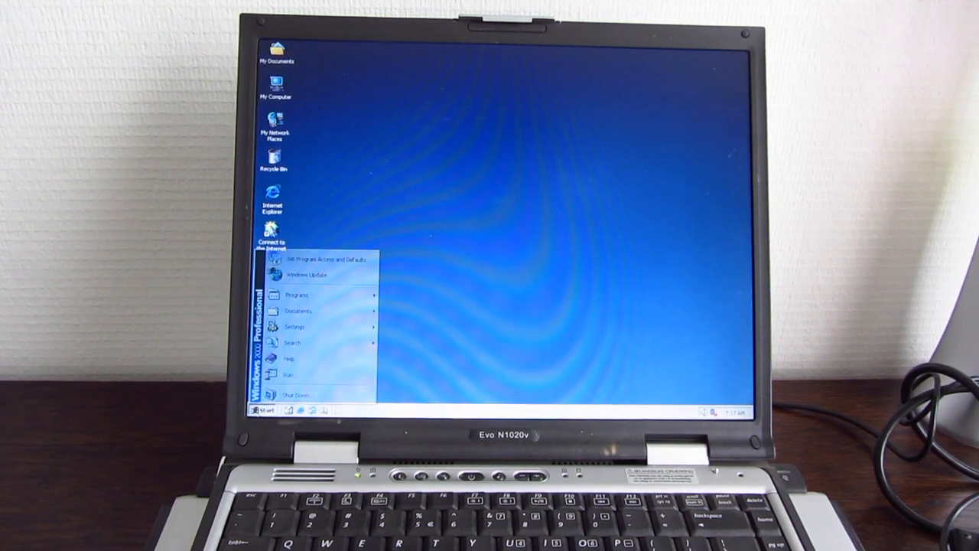
pyautogui.click(297, 395)
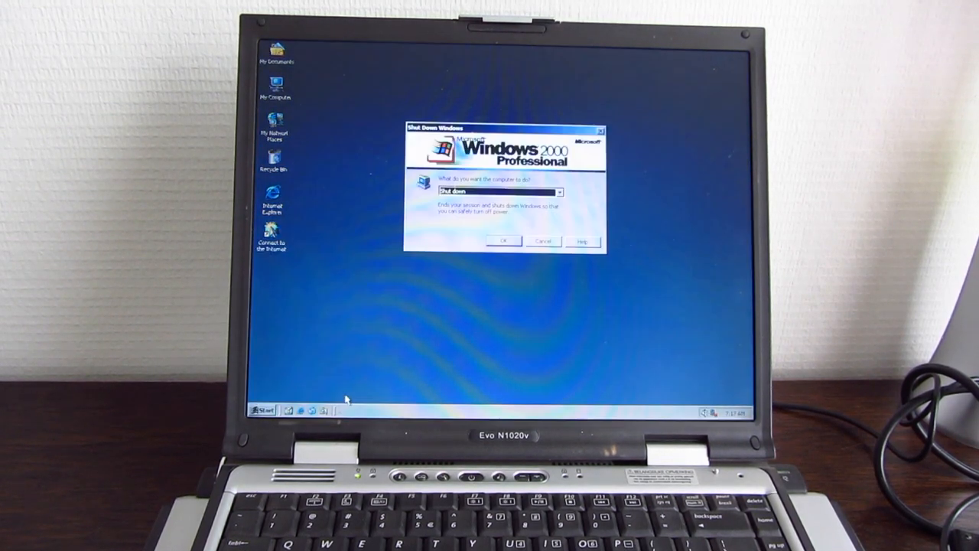
pyautogui.click(504, 242)
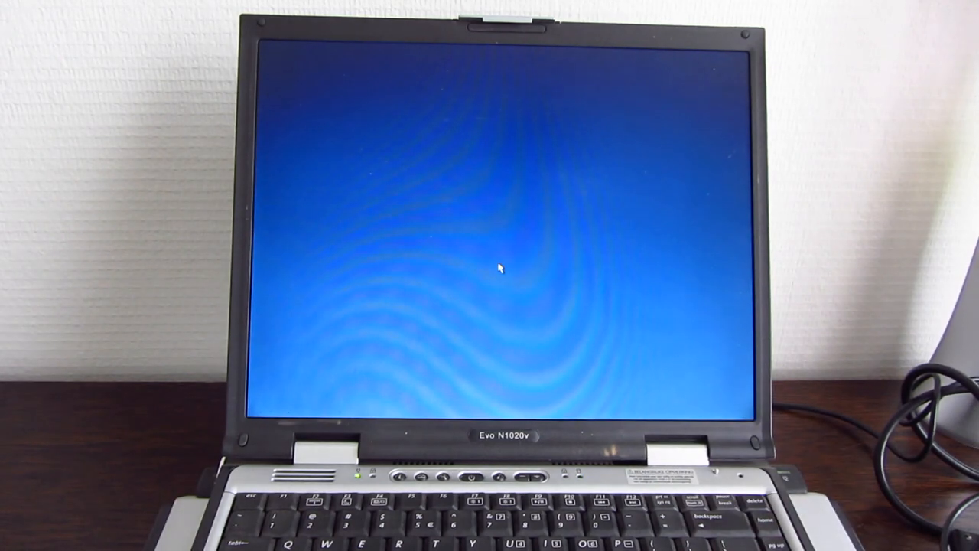